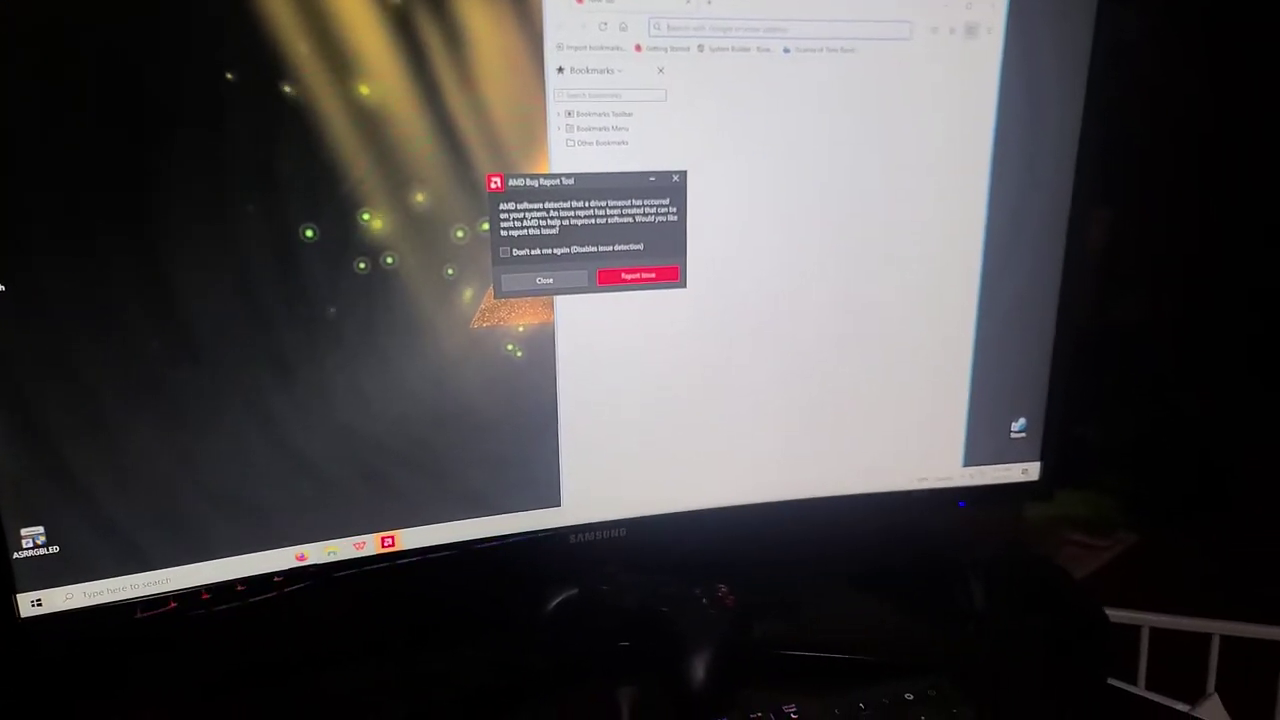
Step: Dismiss the AMD Bug Report Tool notice and close Firefox, leaving only the desktop
left_click(546, 280)
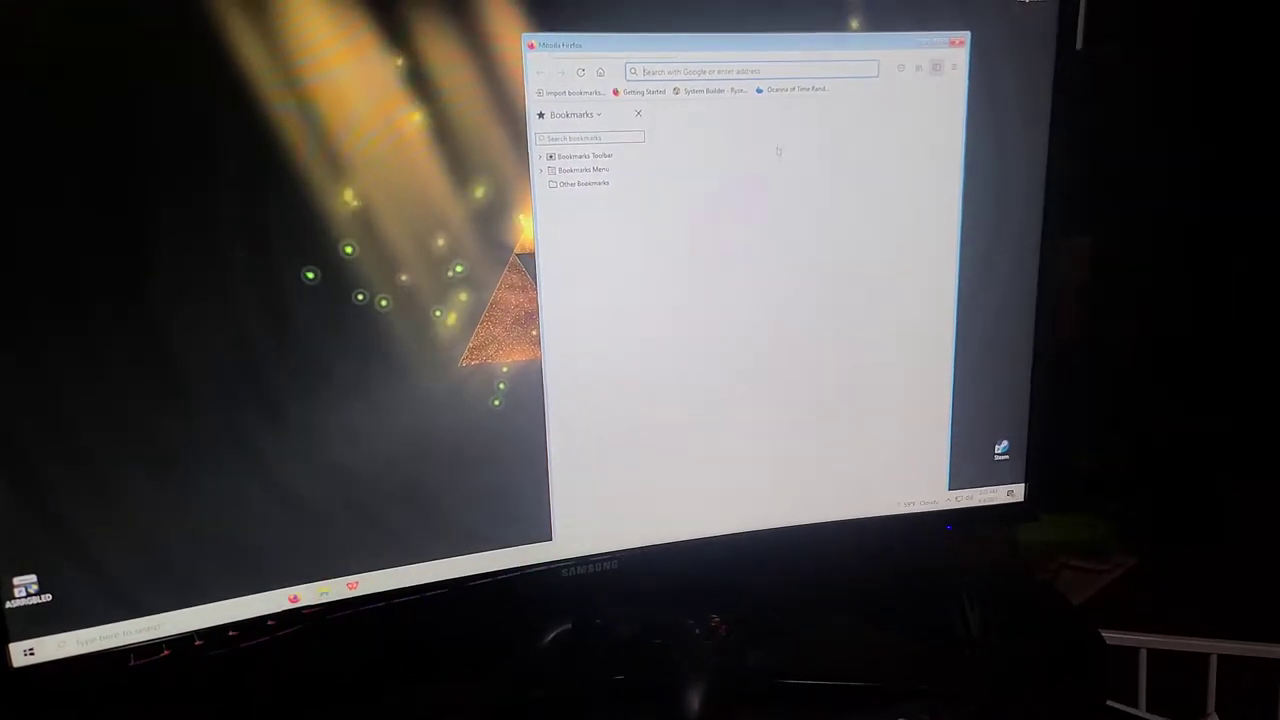
left_click(956, 42)
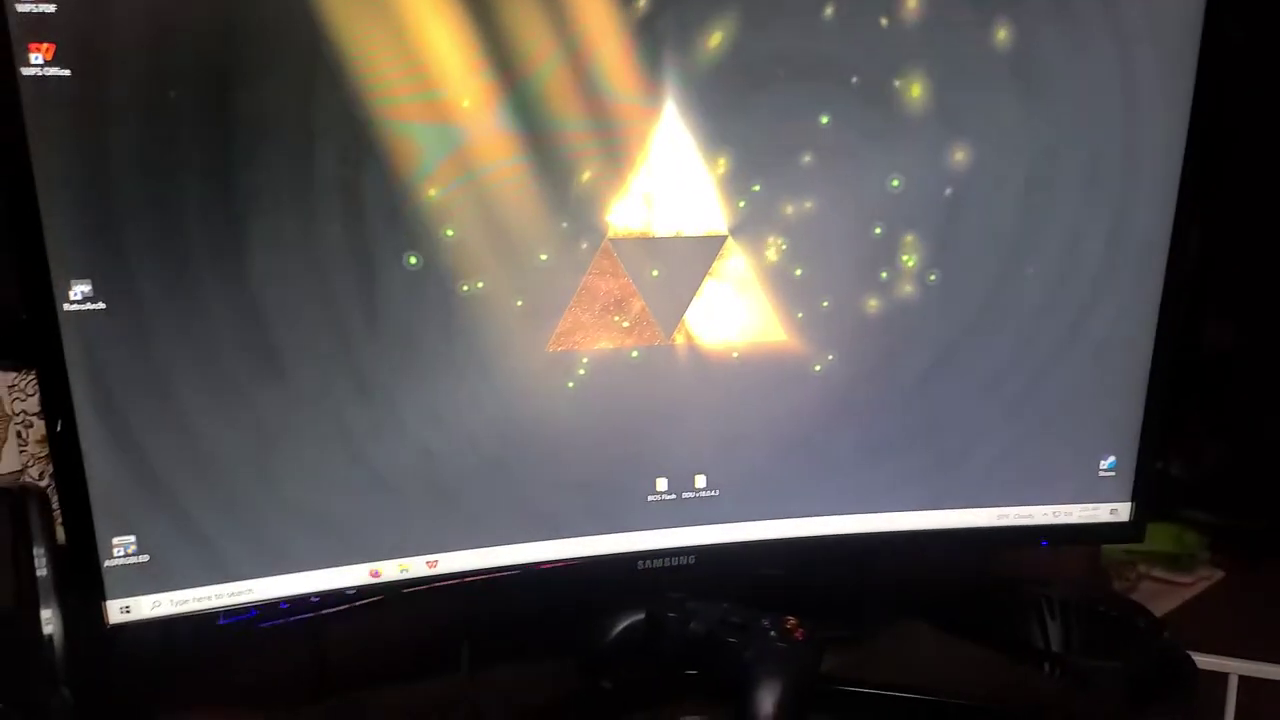